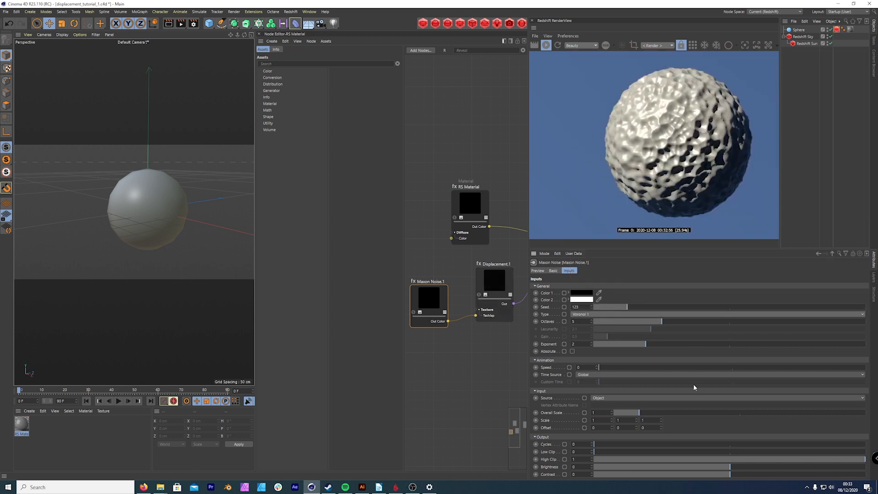
Step: Show the sphere's Redshift Object geometry settings instead of the noise parameters
left_click(495, 279)
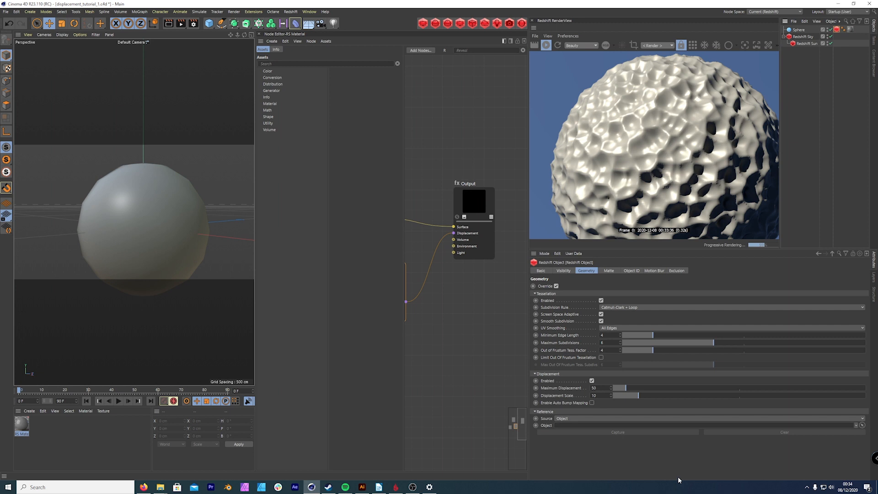
mouse_move(666, 459)
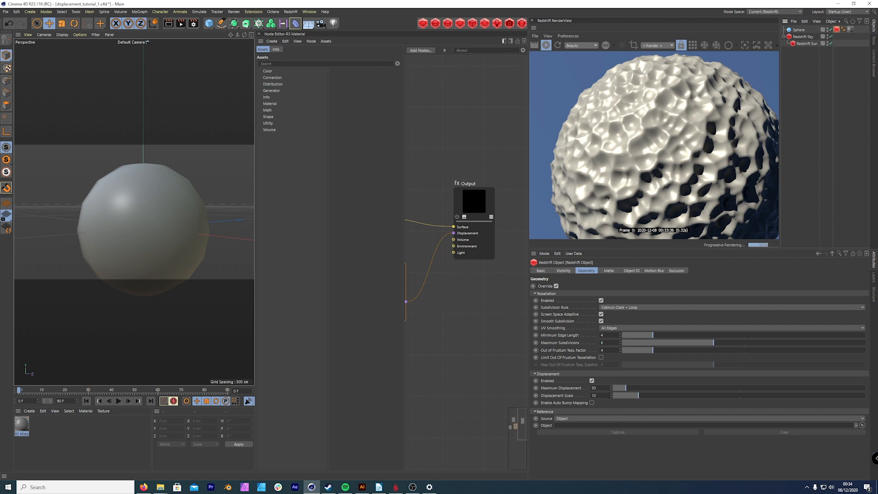
mouse_move(503, 257)
type("wire")
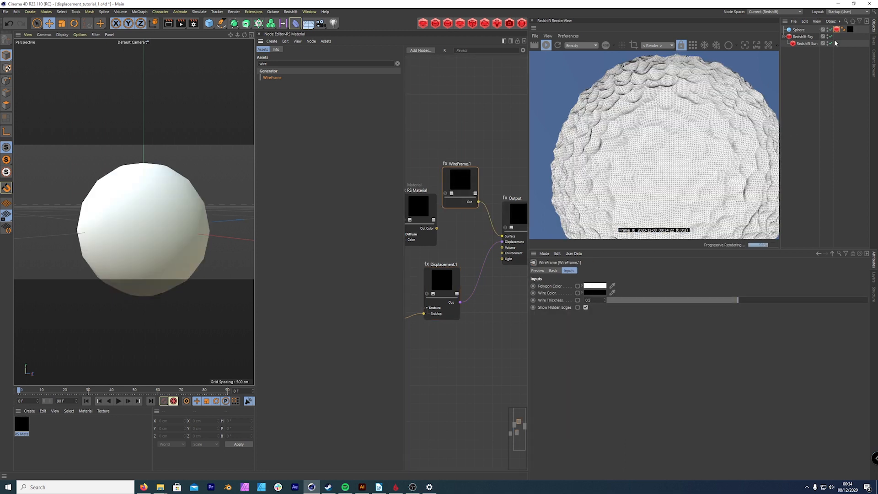
Step: Return to the sphere's Redshift tessellation settings for the minimum edge length
left_click(839, 29)
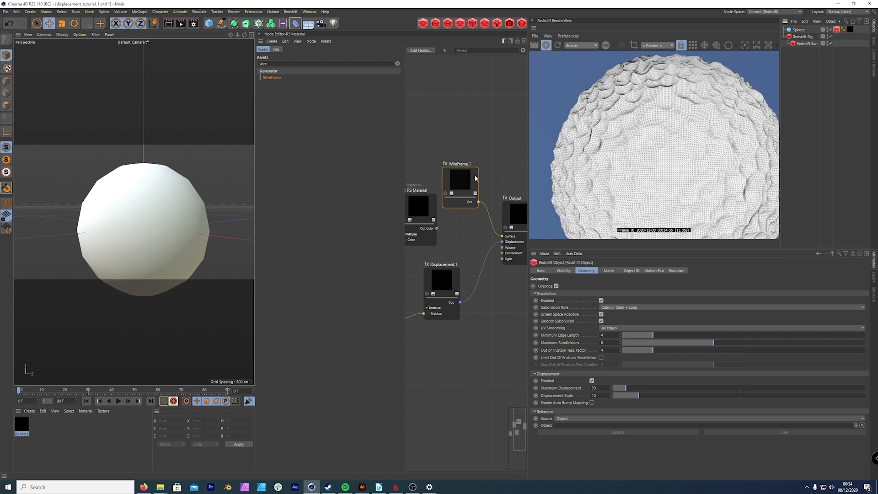
mouse_move(493, 190)
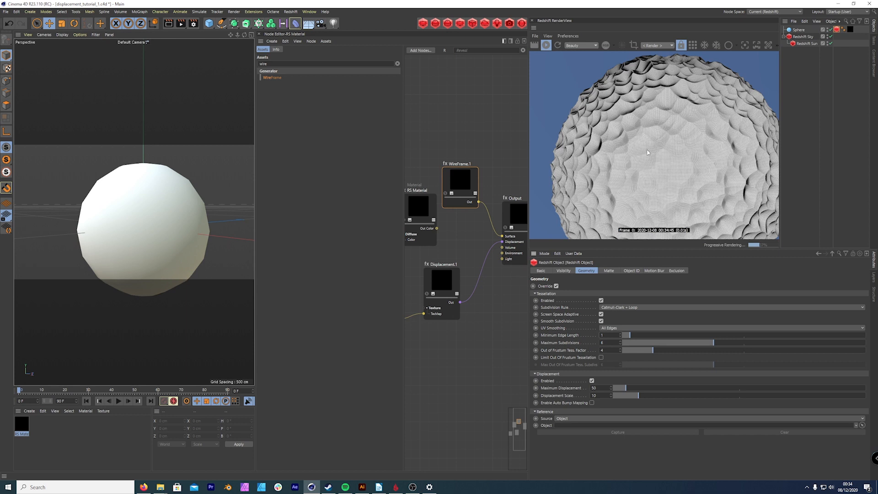
mouse_move(586, 342)
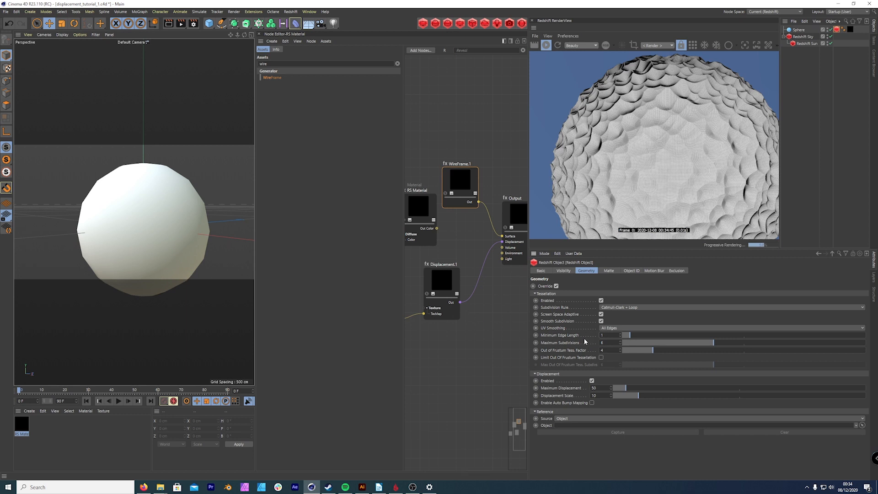
mouse_move(667, 165)
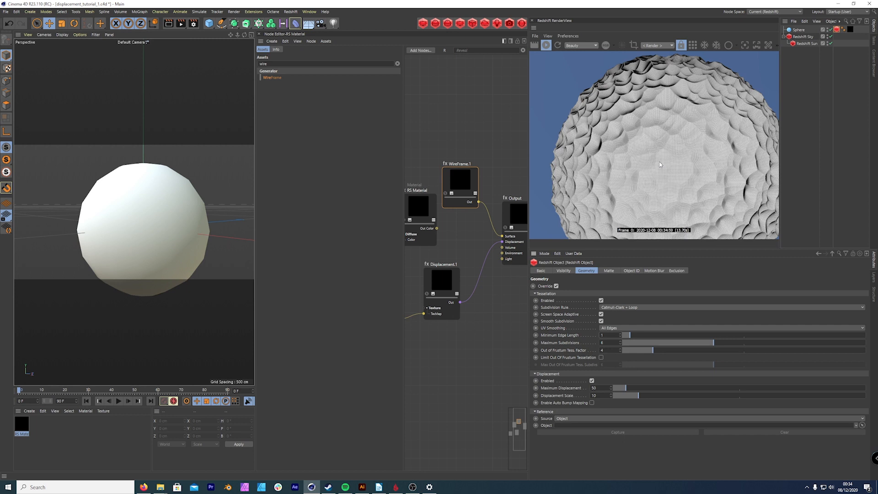
mouse_move(632, 325)
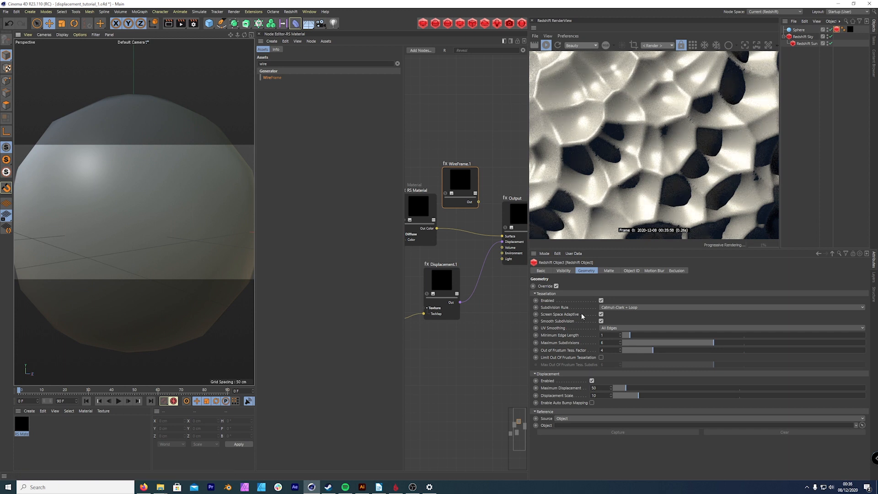
Step: Adjust the sphere's maximum subdivisions for a sharper displaced surface
left_click(610, 342)
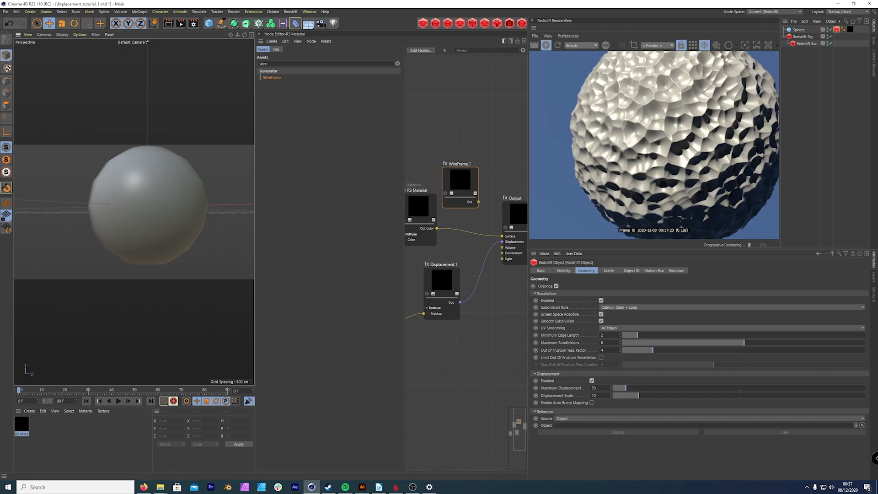
Step: Lower the displacement scale, enable auto bump mapping and limit out-of-frustum tessellation
left_click(600, 387)
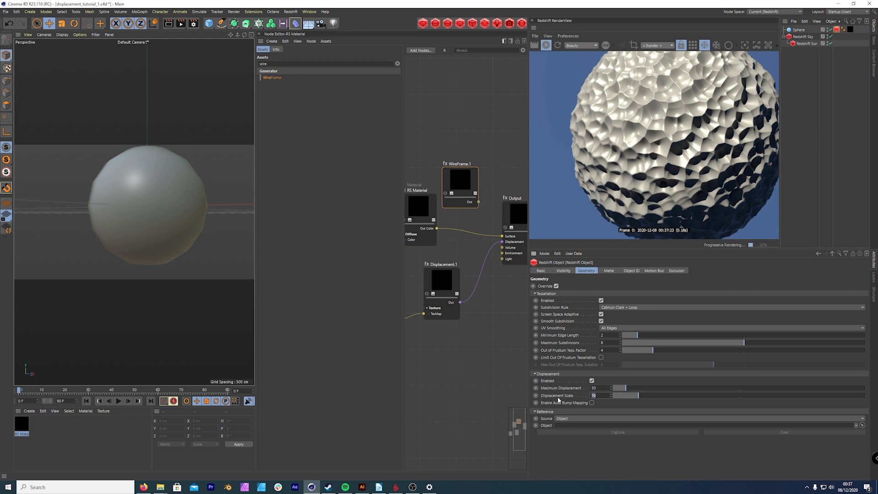
type("5")
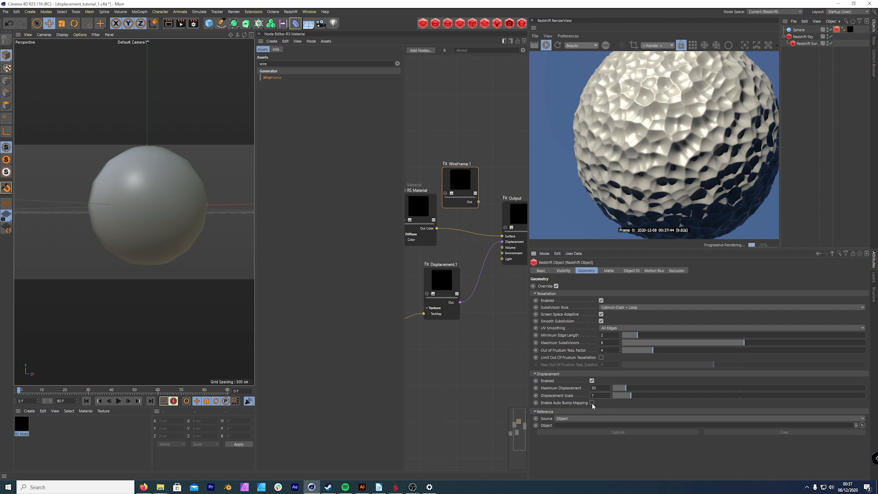
left_click(593, 402)
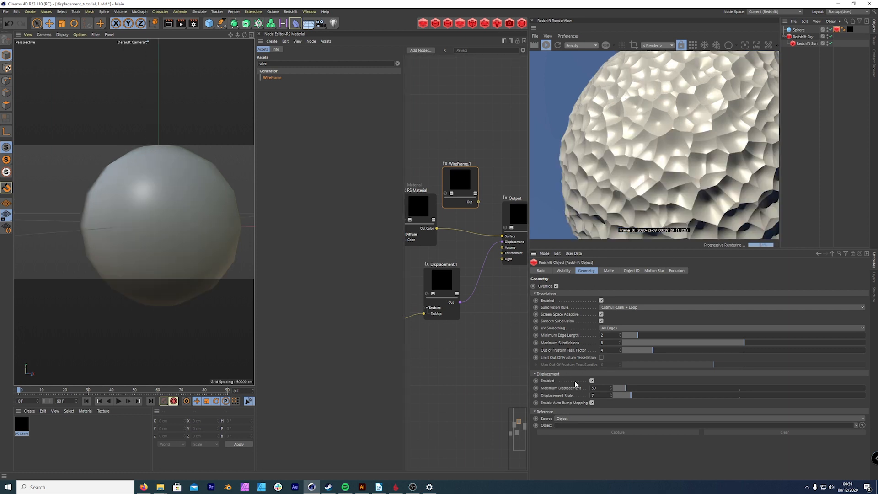
left_click(600, 357)
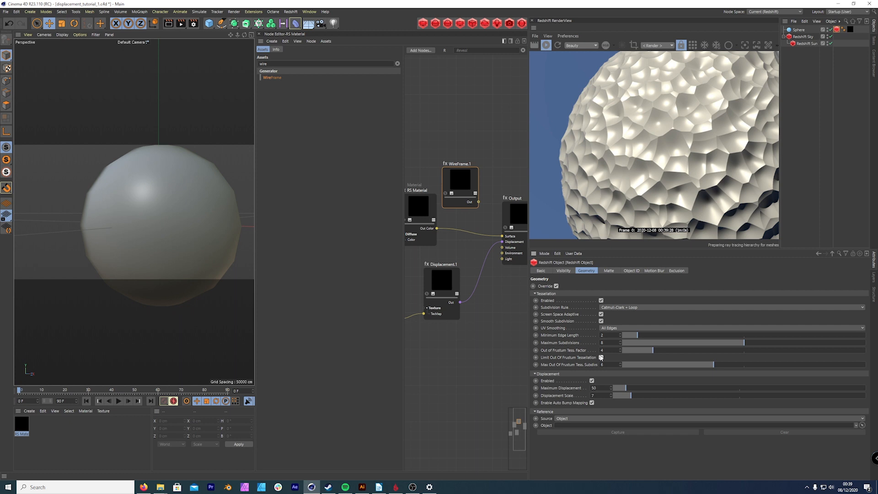
Step: Cap out-of-frustum tessellation subdivisions at 4
left_click(601, 358)
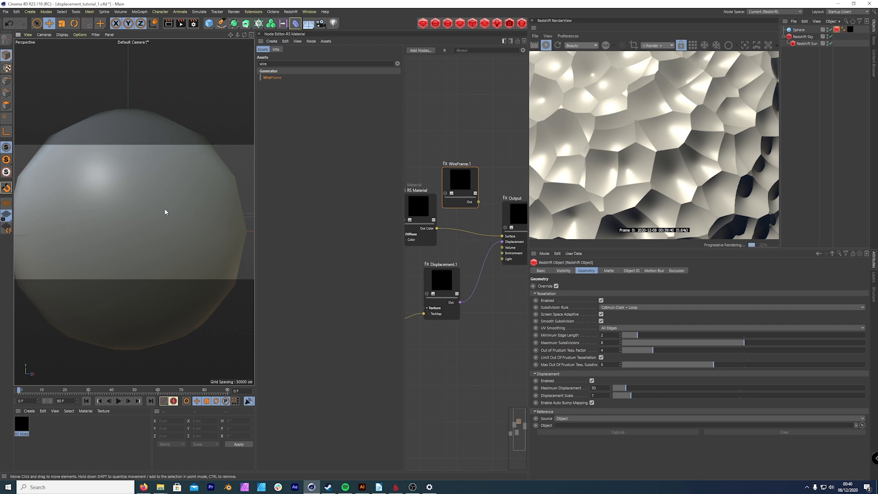
mouse_move(358, 196)
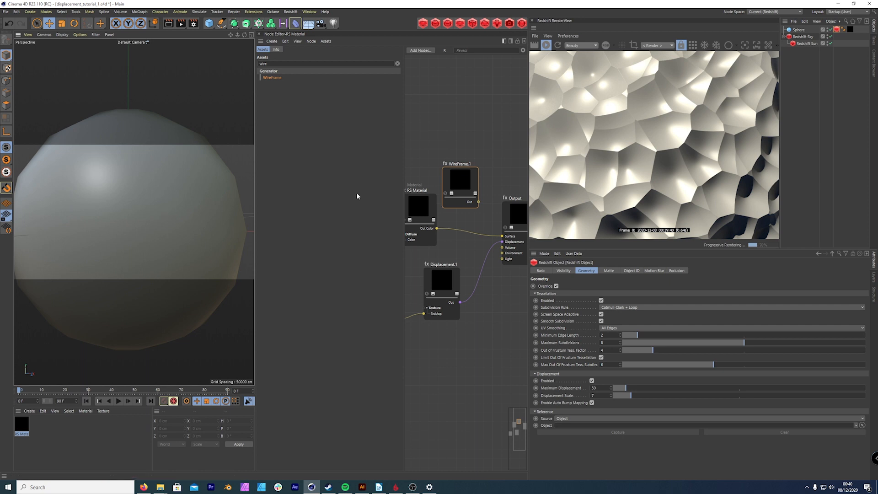
left_click(603, 364)
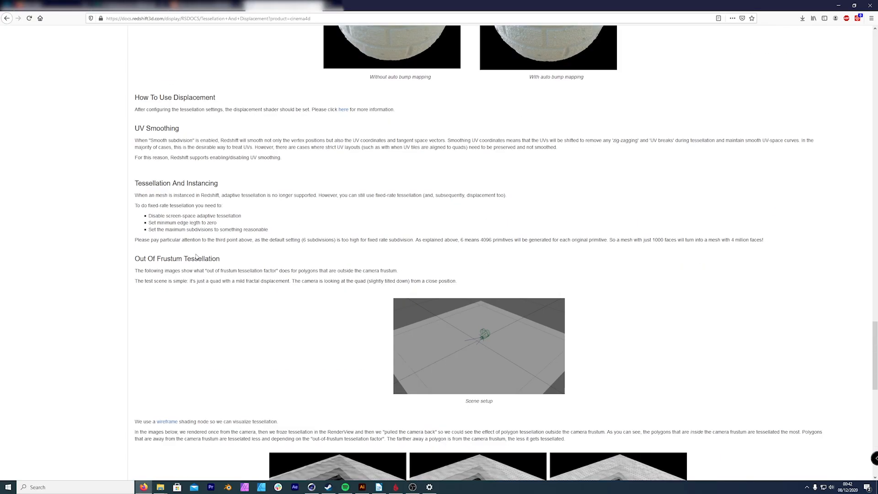
mouse_move(451, 342)
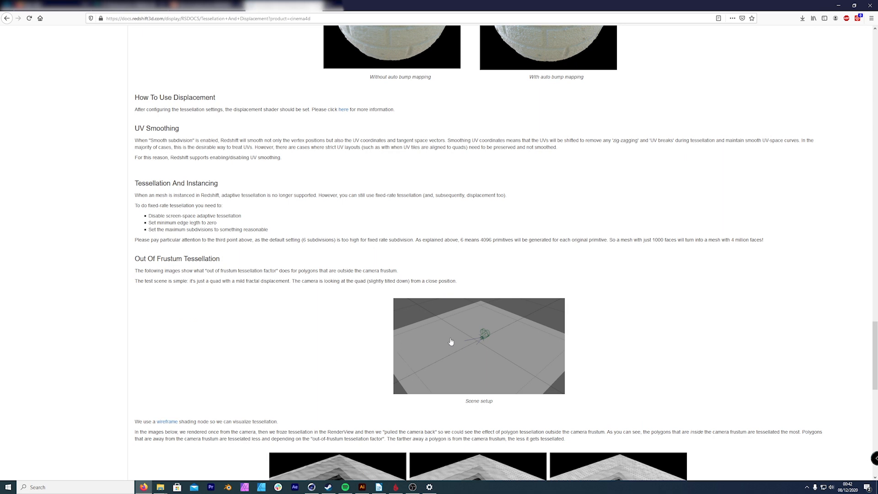
mouse_move(351, 373)
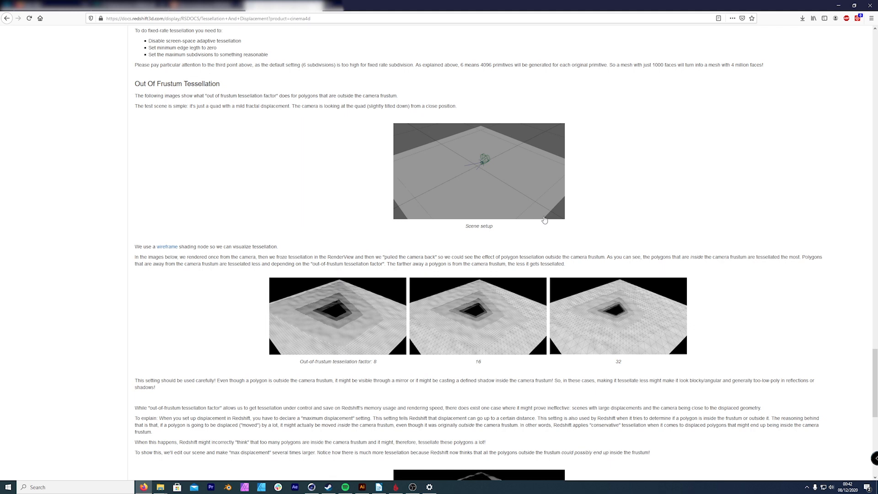
mouse_move(576, 341)
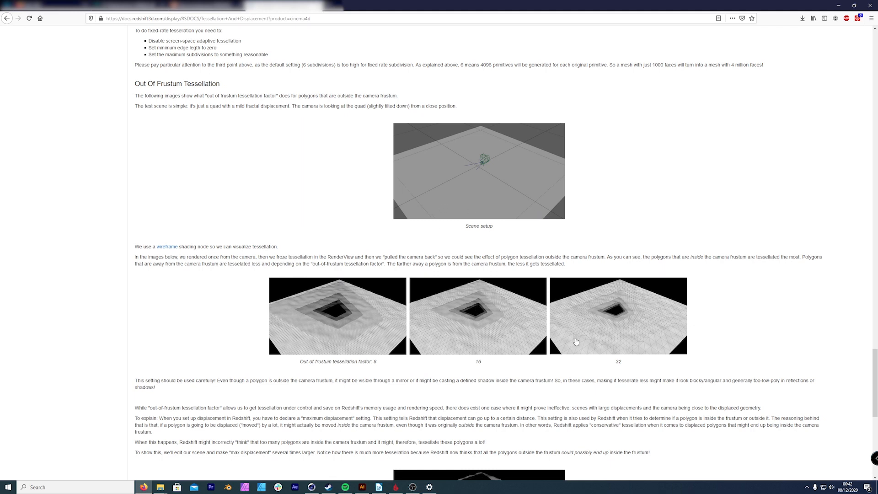
mouse_move(530, 317)
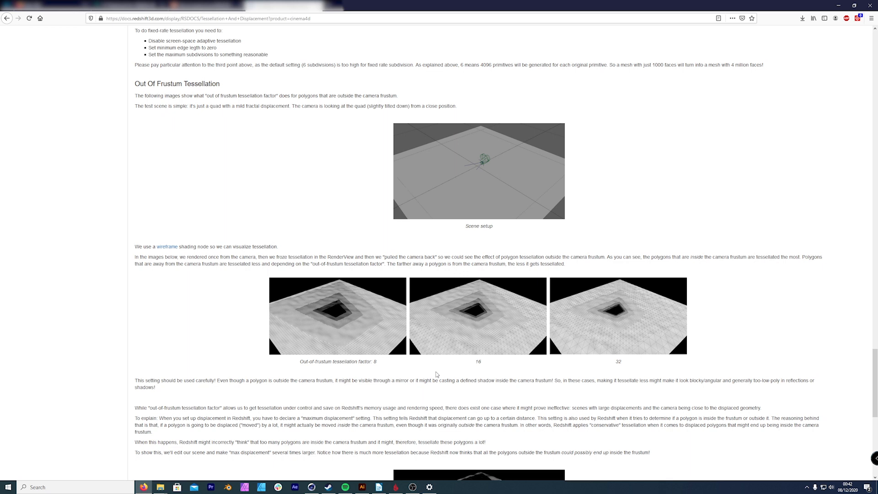
mouse_move(622, 275)
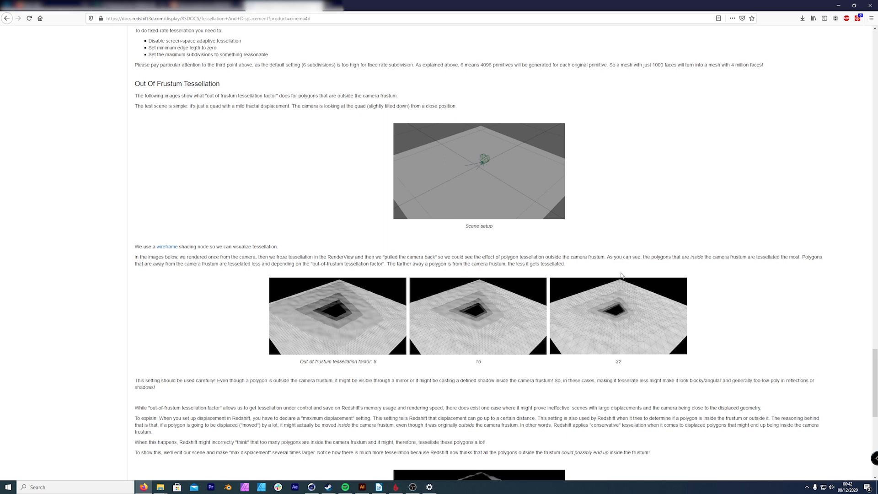
mouse_move(656, 334)
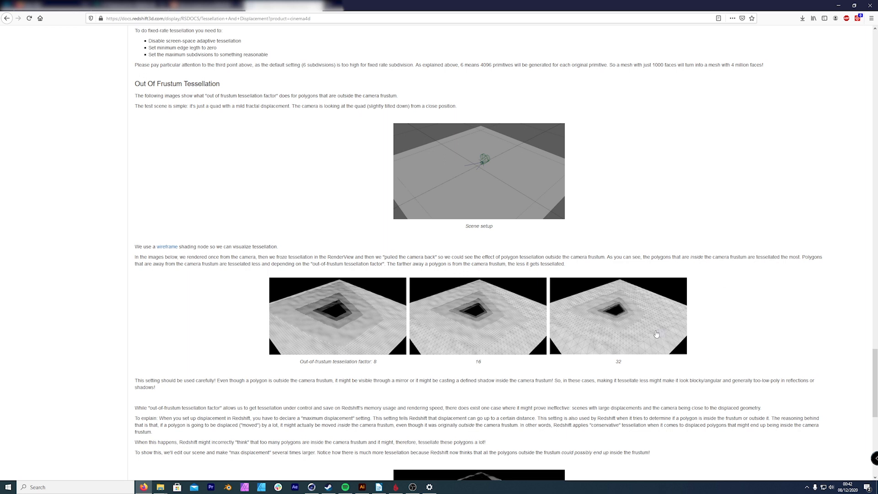
mouse_move(630, 304)
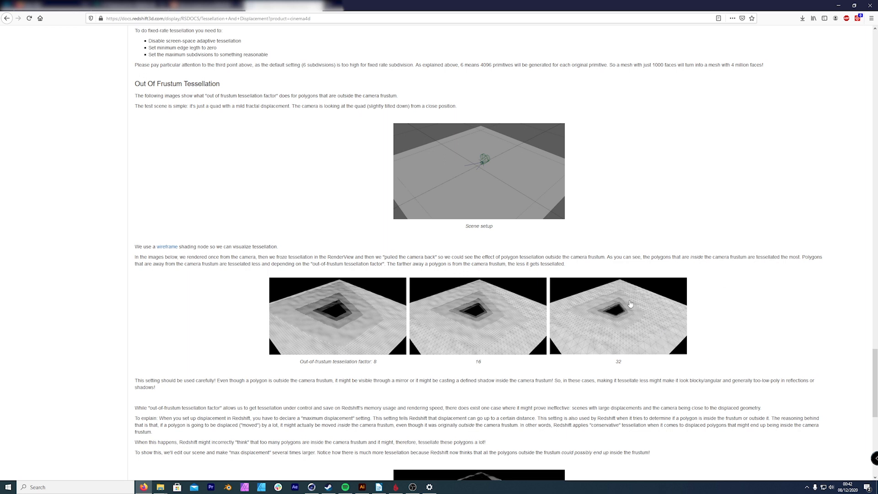
mouse_move(633, 324)
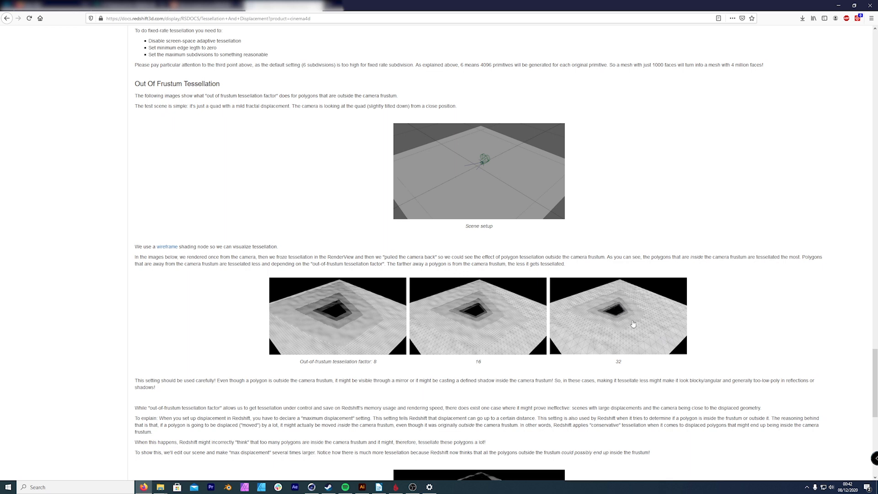
Step: Scroll the Redshift docs to the max out-of-frustum subdivs example
scroll("down", 3)
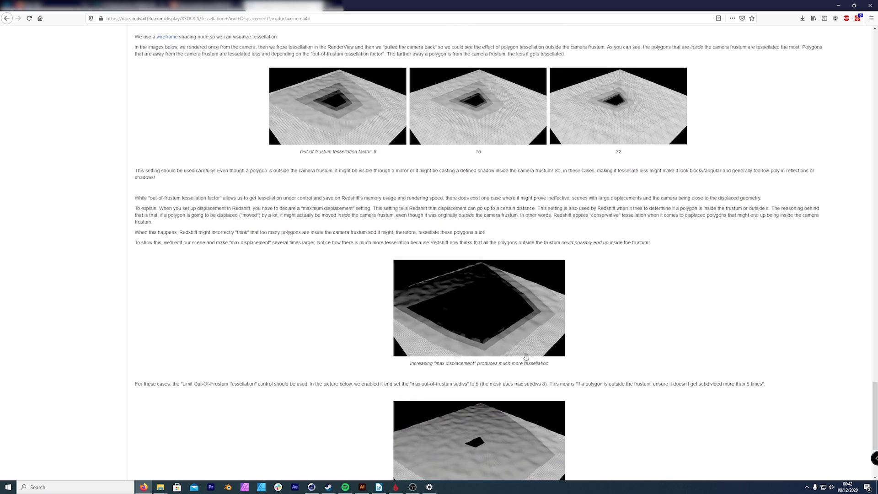
scroll("down", 3)
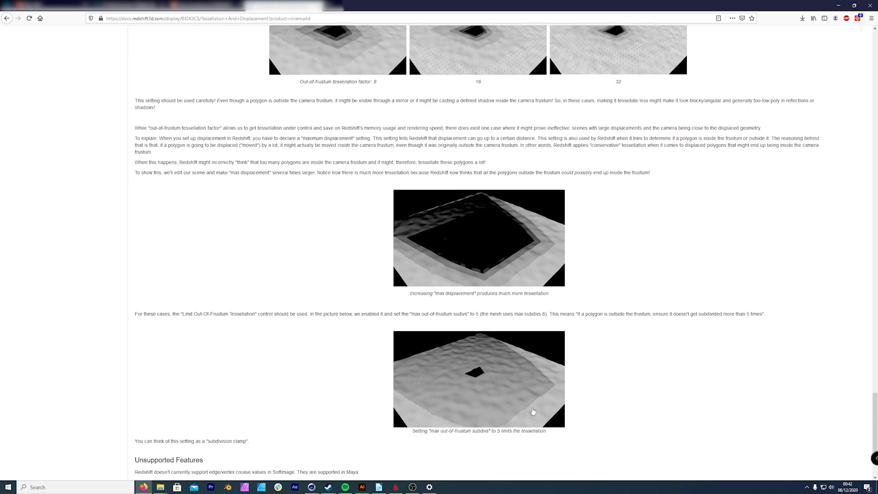
mouse_move(485, 410)
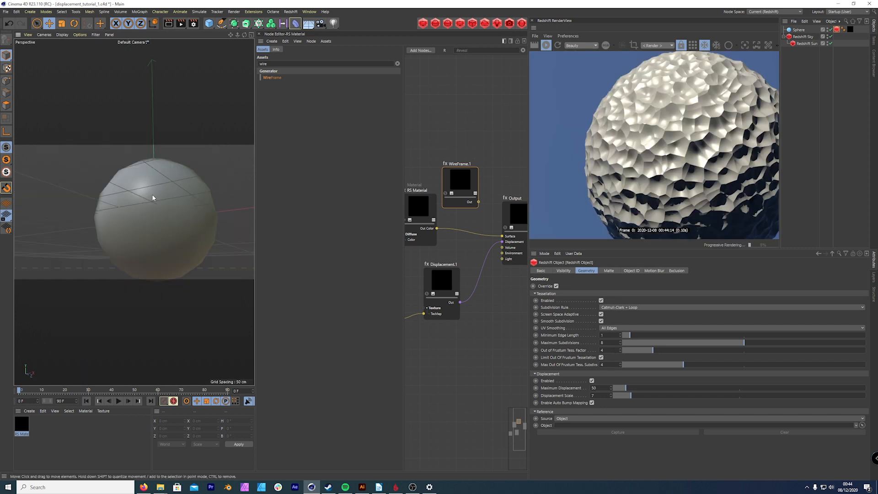
mouse_move(622, 311)
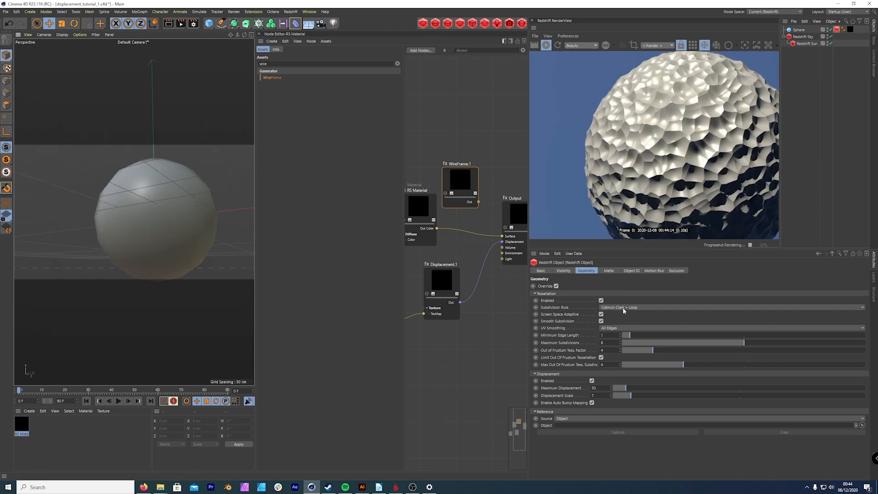